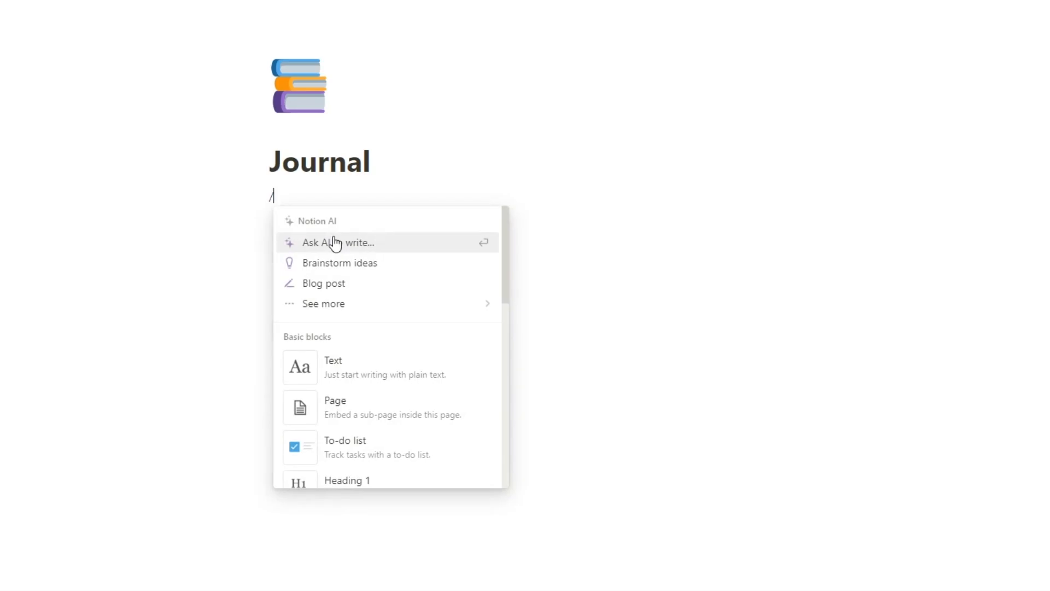
# - Insert a Calendar database view under the Journal title via /calen
pyautogui.write('calen')
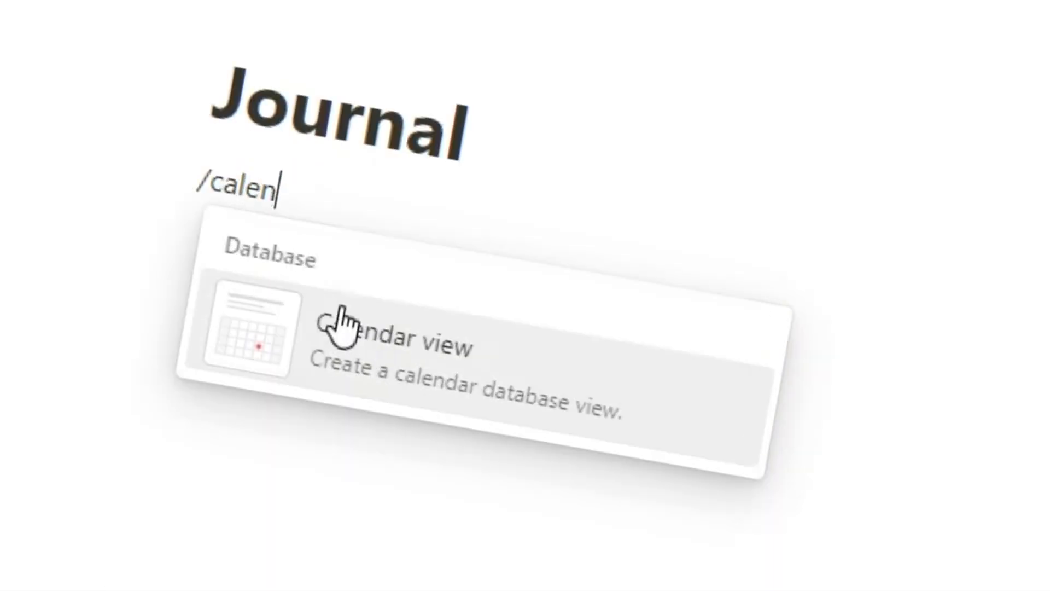
pyautogui.click(347, 328)
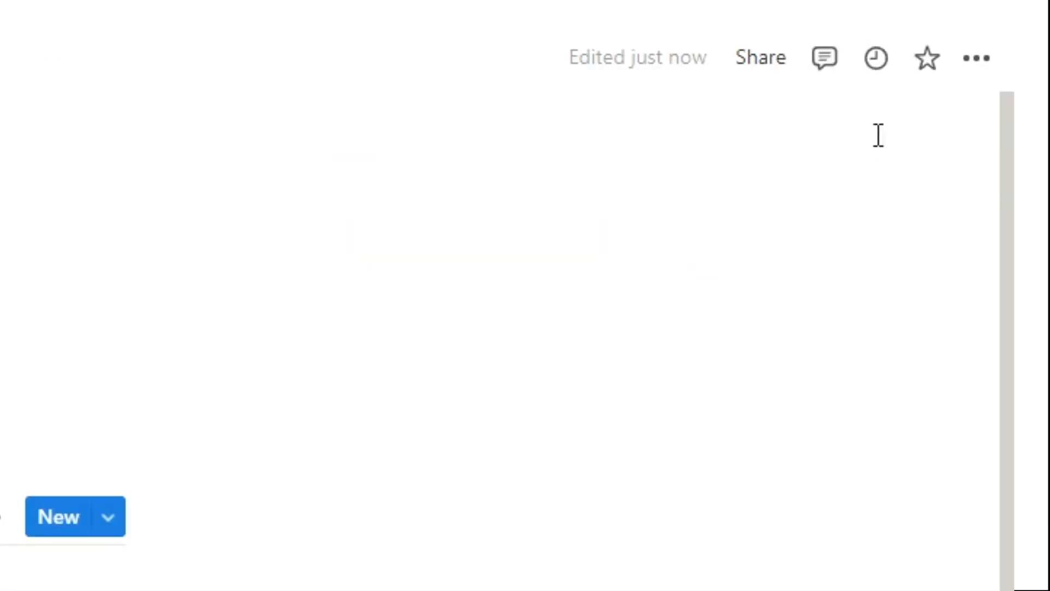
# - Name the calendar database Day and look over its May 2023 grid
pyautogui.click(974, 58)
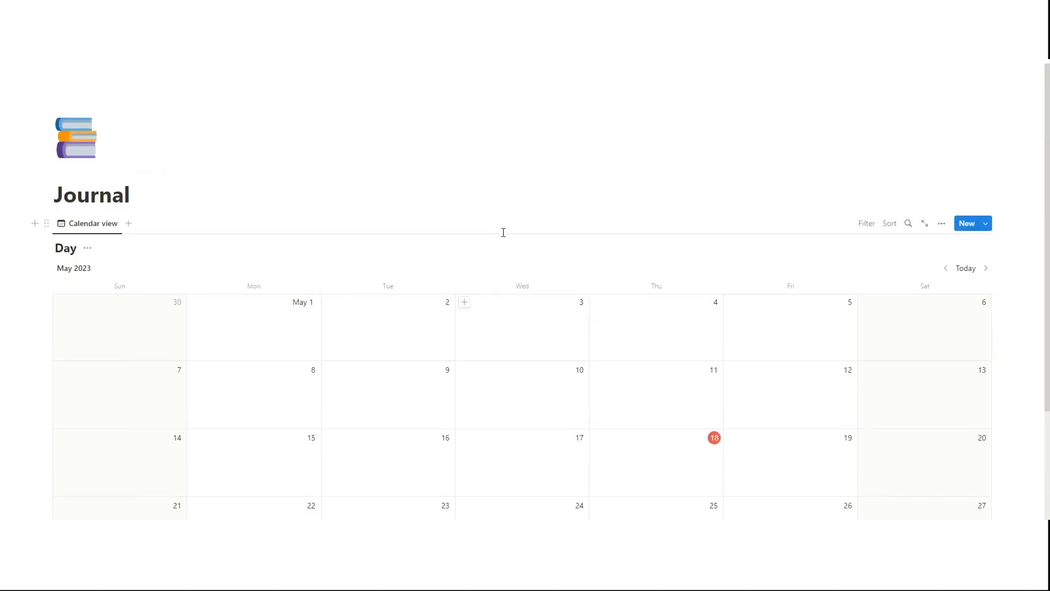
pyautogui.moveTo(85, 398)
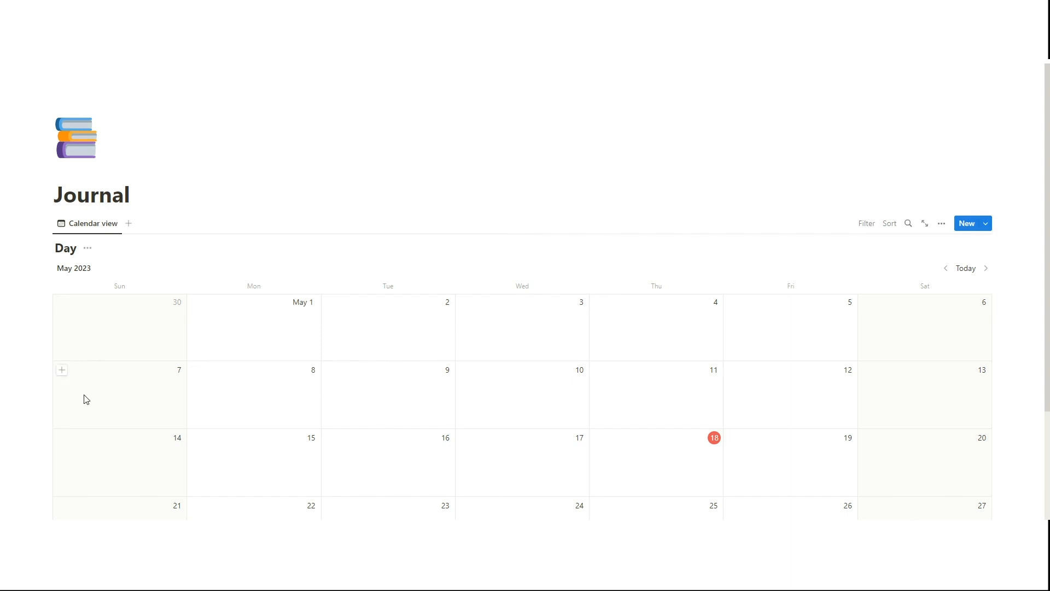
pyautogui.scroll(-3)
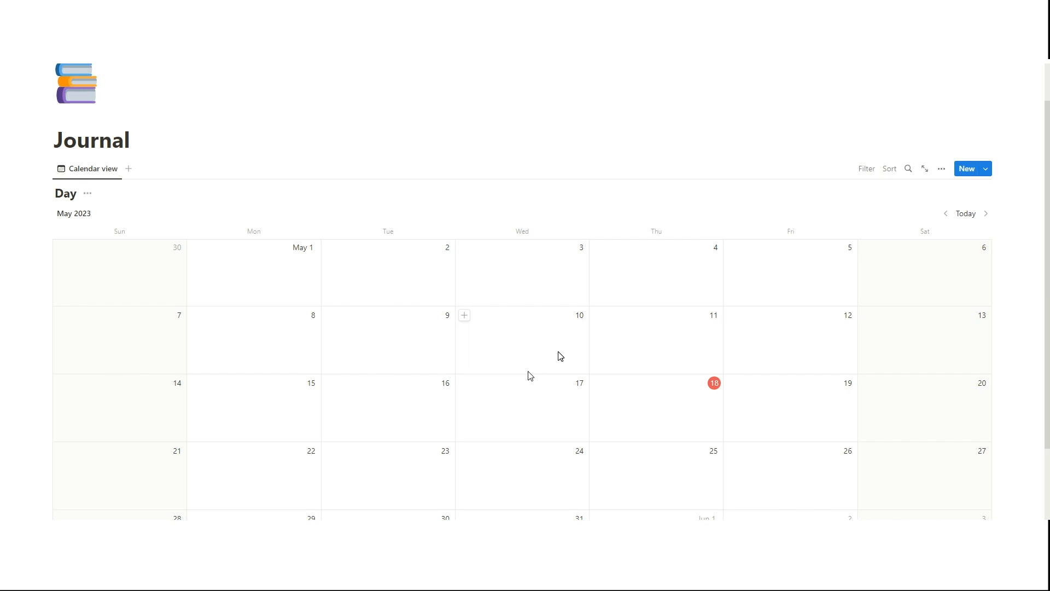
pyautogui.moveTo(565, 339)
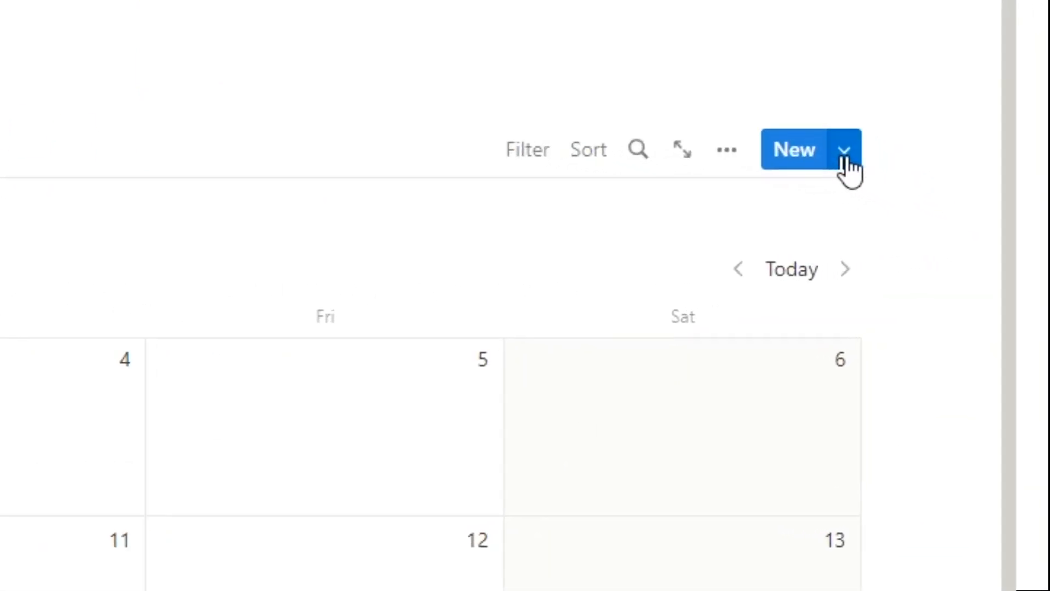
# - Create a new template for the Day database and title it Daily Journal
pyautogui.click(845, 149)
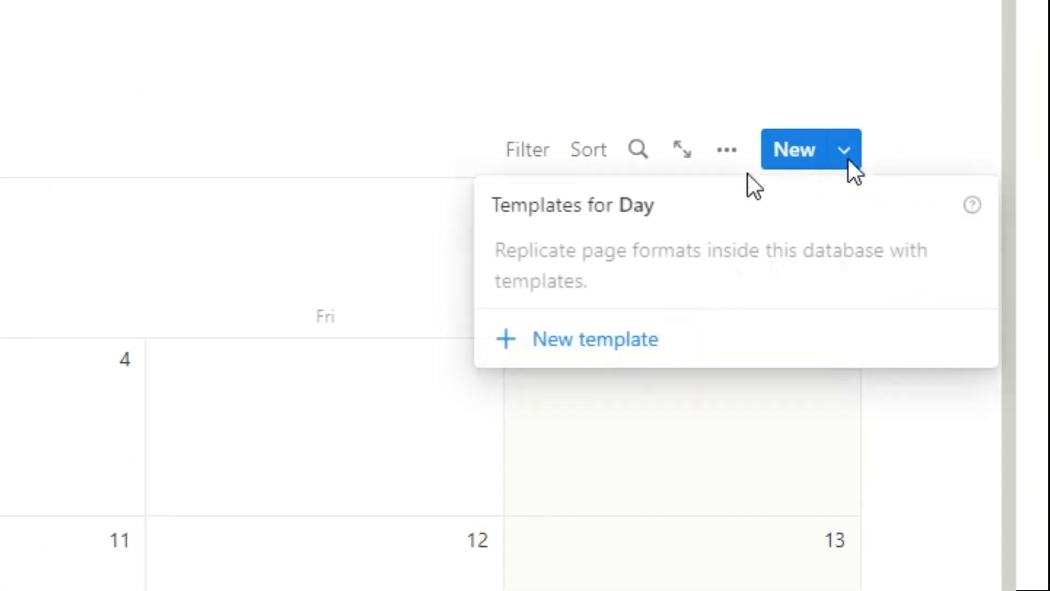
pyautogui.moveTo(687, 320)
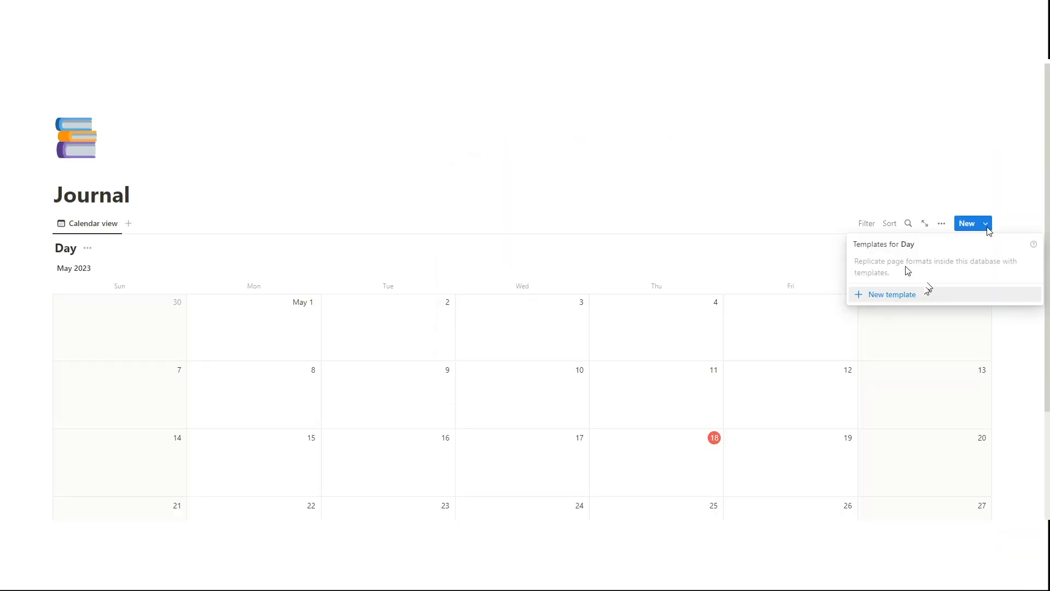
pyautogui.click(892, 294)
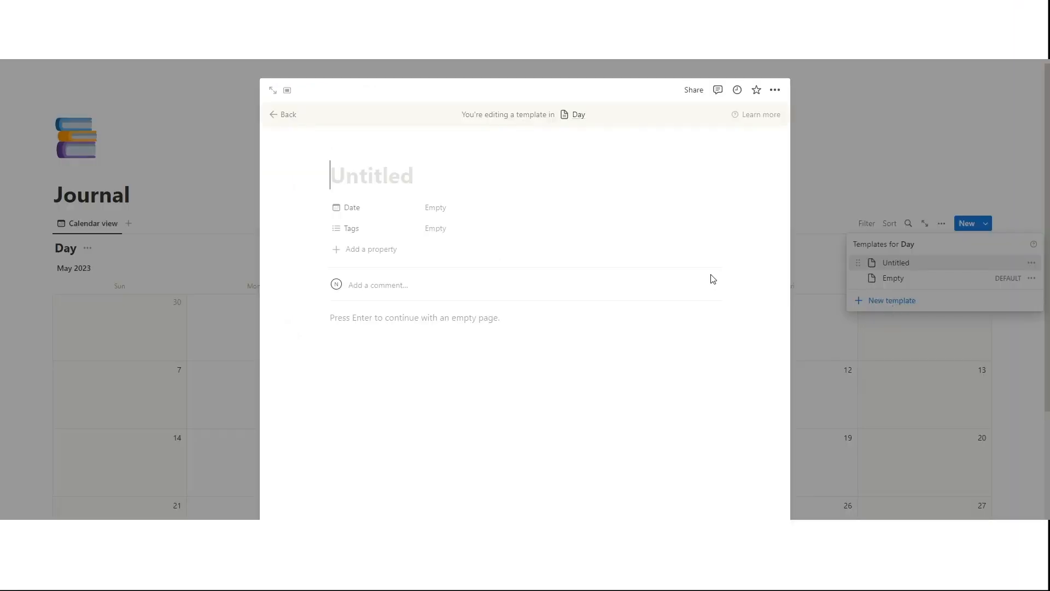
pyautogui.write('Daily Journal')
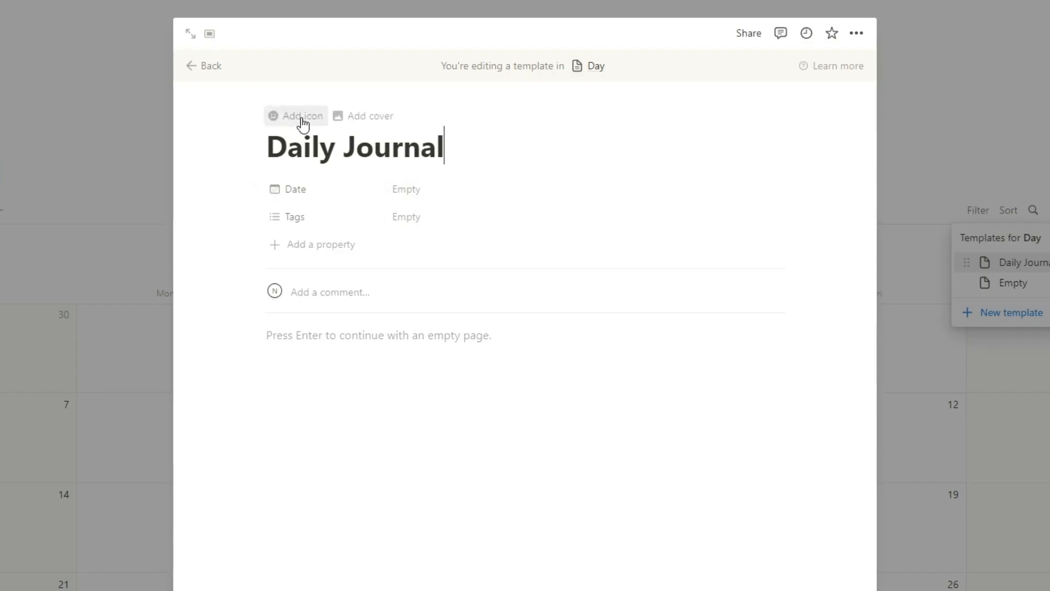
# - Give Daily Journal a writing-hand icon and a gratitude prompt heading followed by a divider
pyautogui.click(302, 115)
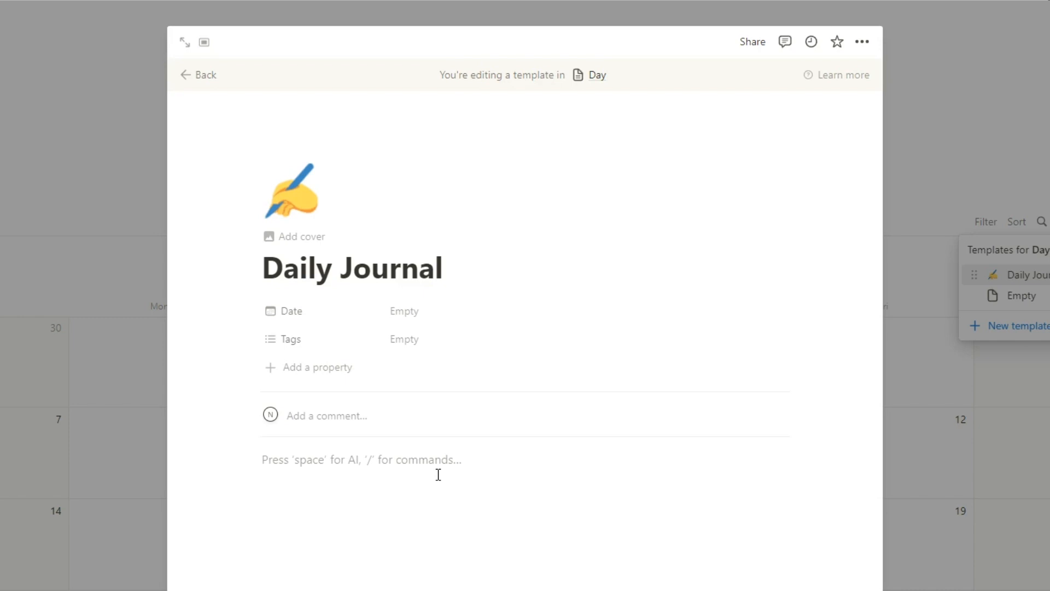
pyautogui.moveTo(451, 482)
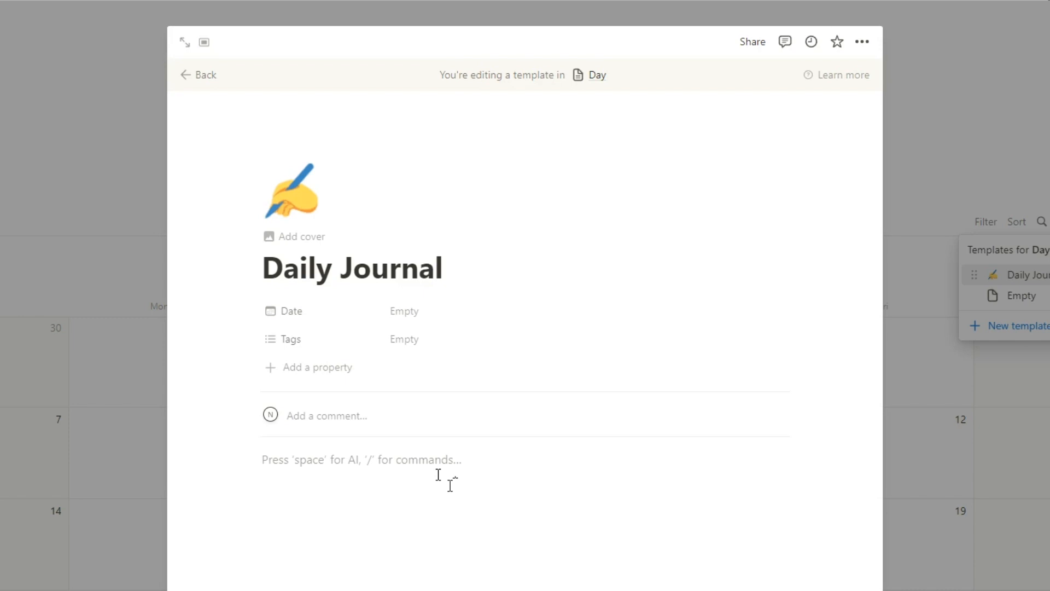
pyautogui.moveTo(36, 473)
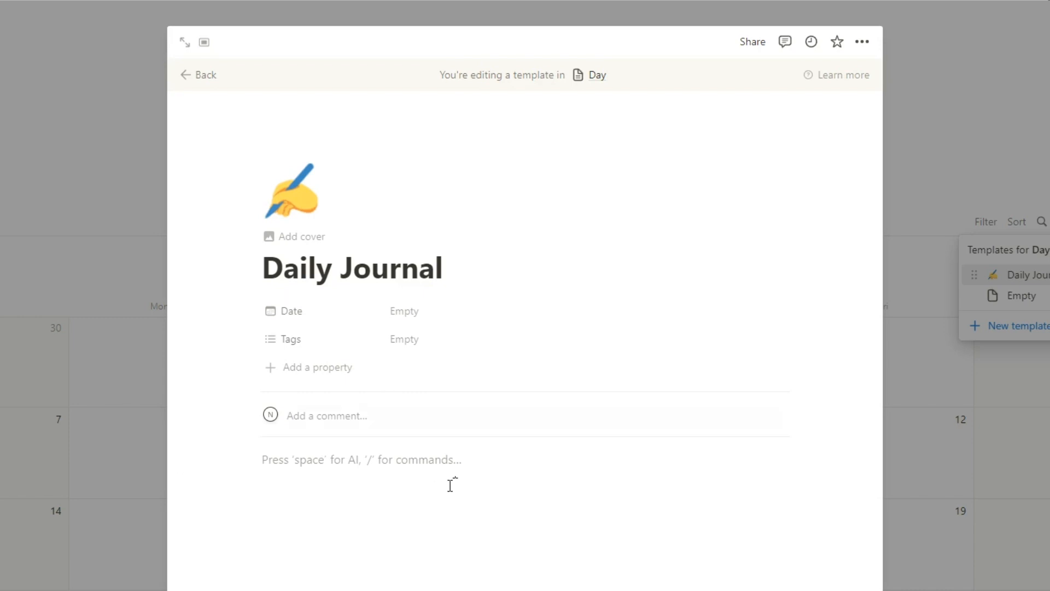
pyautogui.write('Things that I am grateful for this mornin')
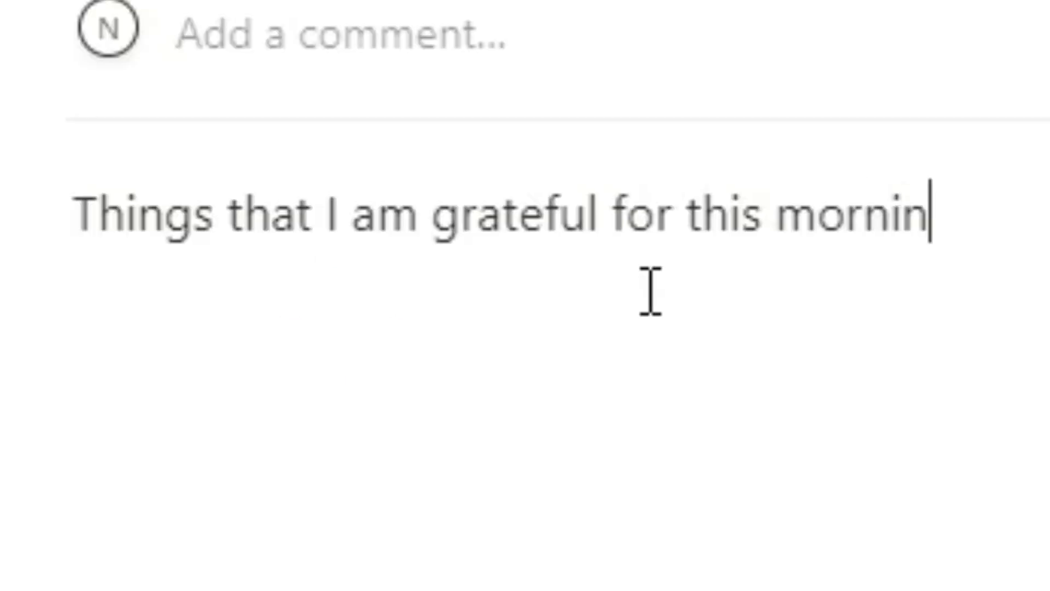
pyautogui.press('enter')
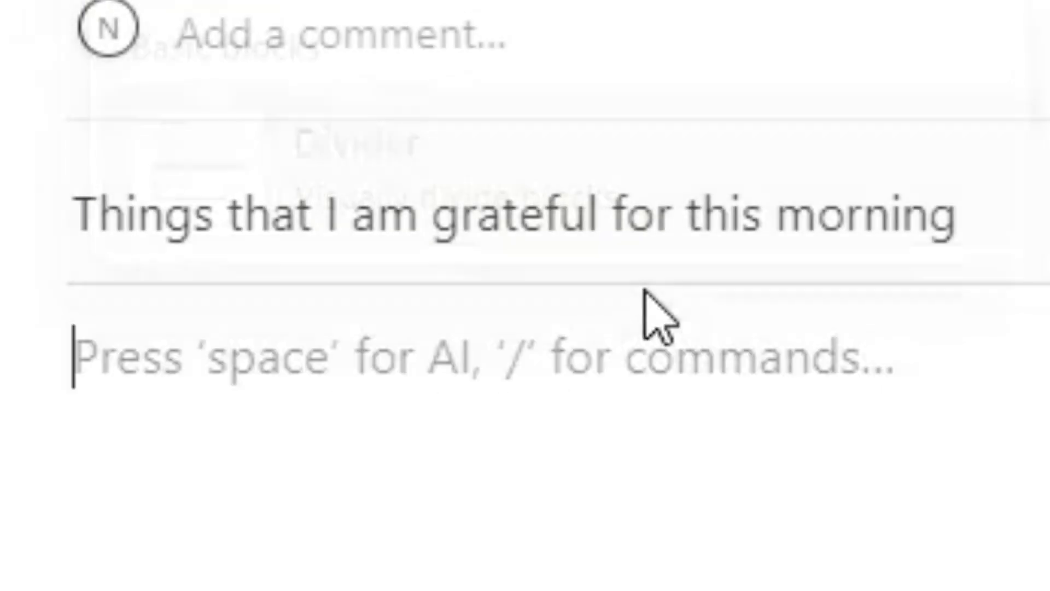
pyautogui.write('/div')
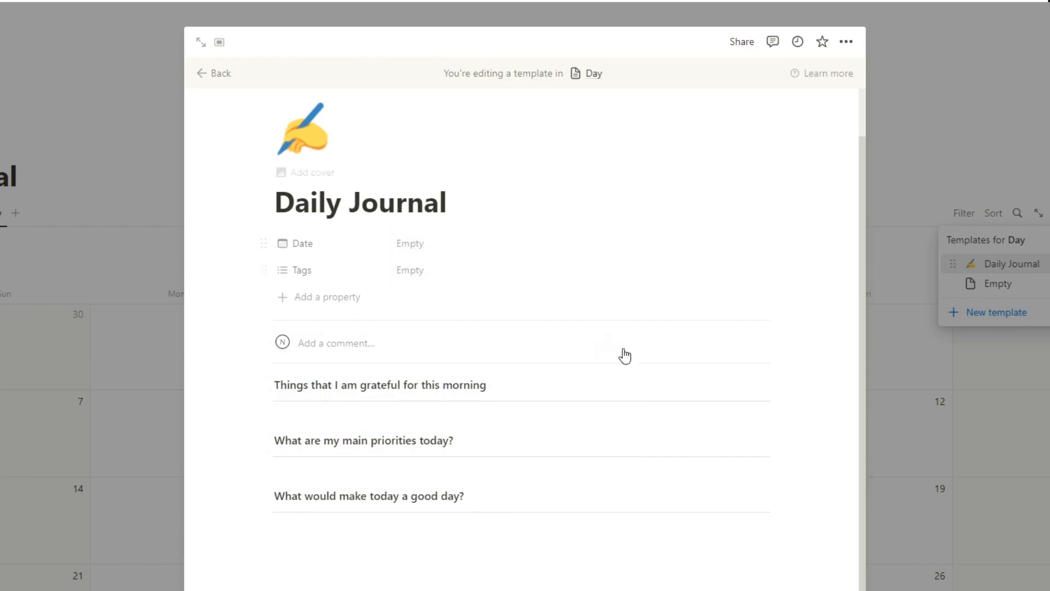
# - Create a May 18 entry from the Daily Journal template and write the first gratitude answer
pyautogui.click(213, 73)
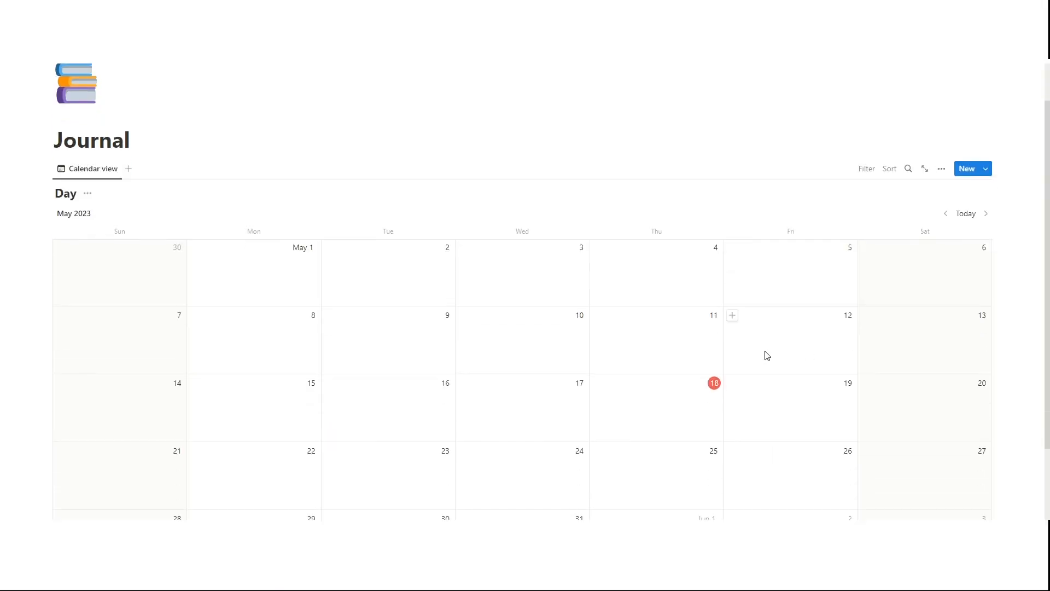
pyautogui.click(731, 315)
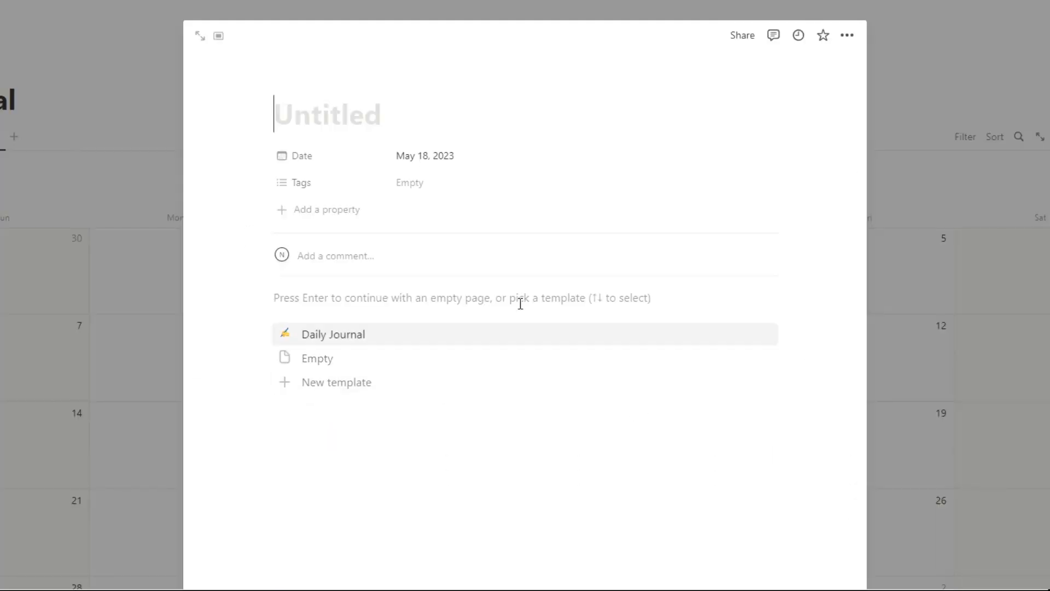
pyautogui.click(333, 334)
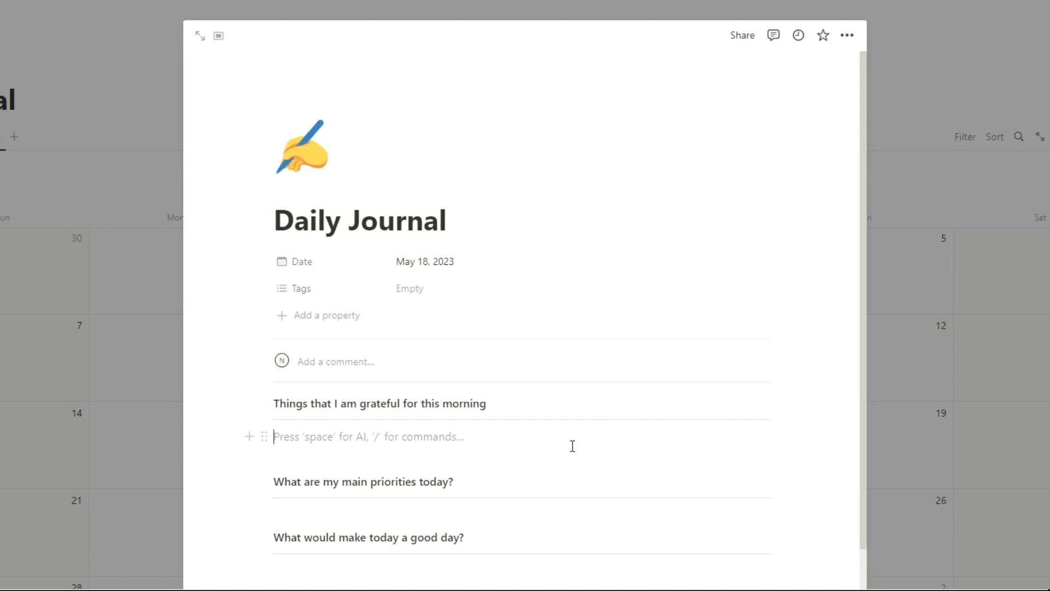
pyautogui.write('I am grateful that the viewer of this video subscriber')
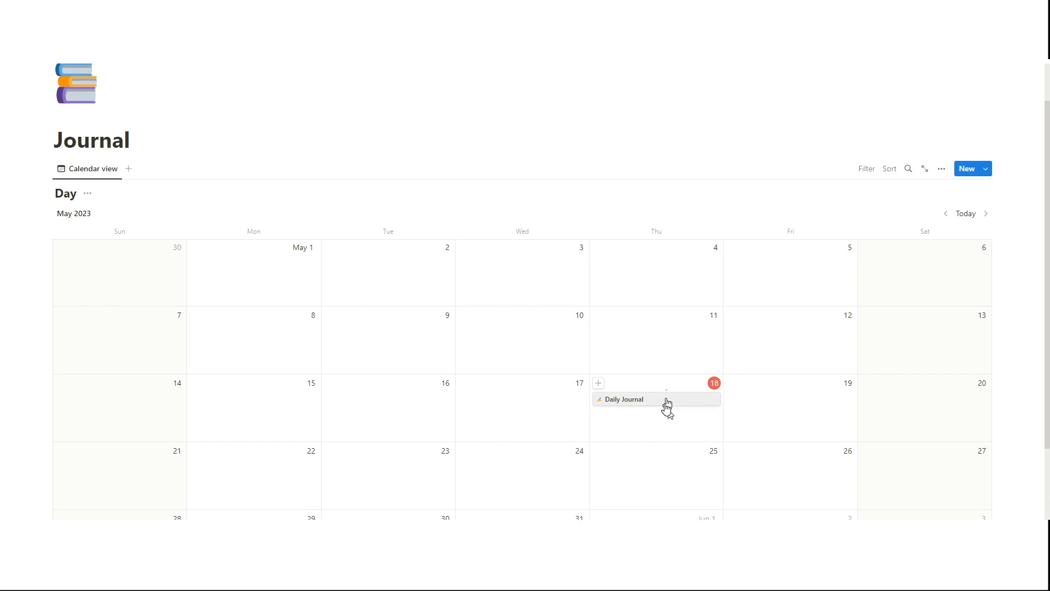
pyautogui.moveTo(613, 301)
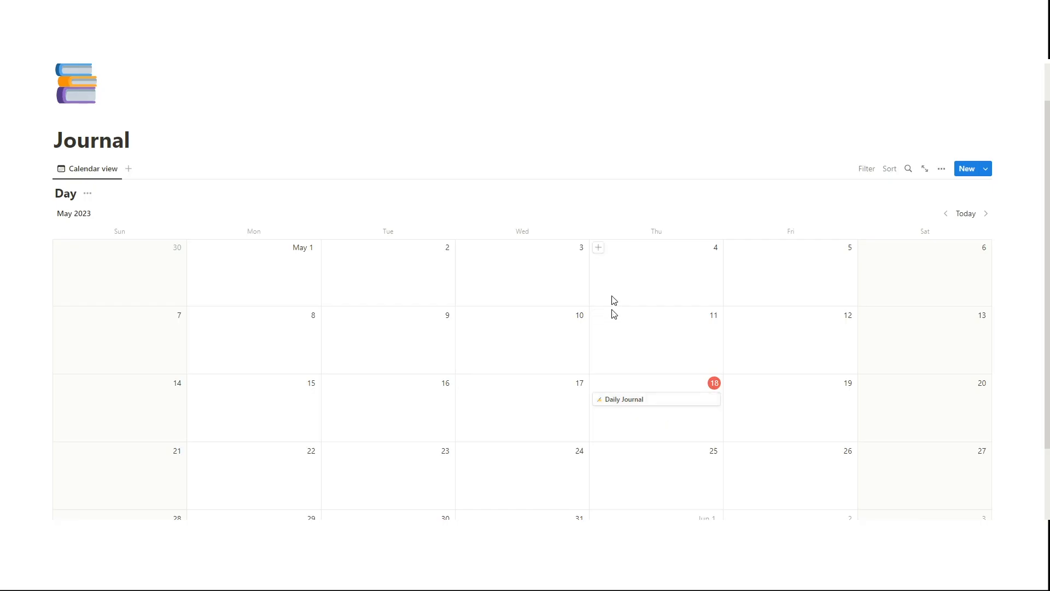
pyautogui.moveTo(614, 379)
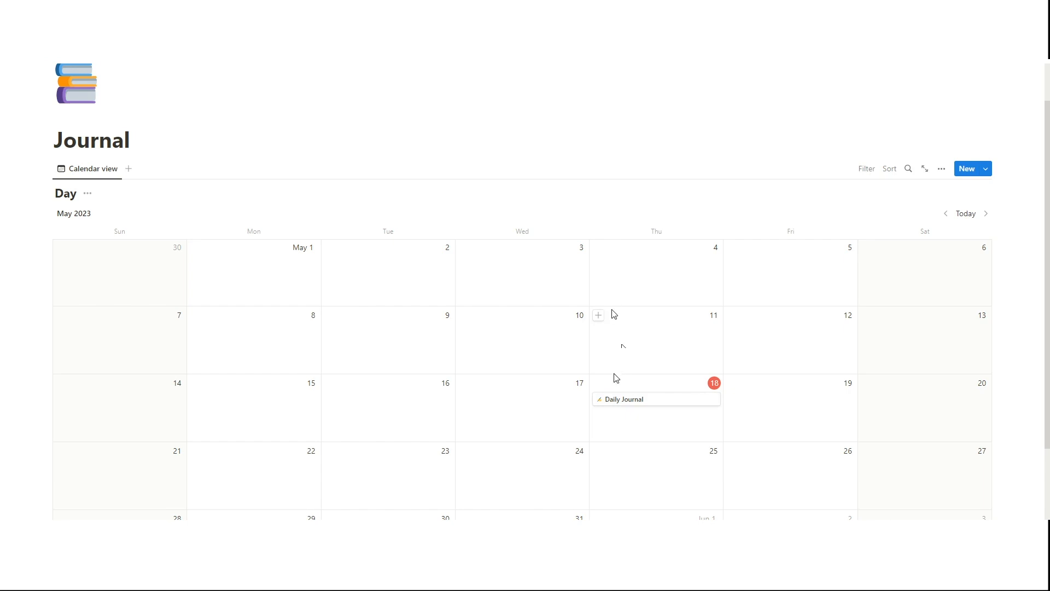
pyautogui.moveTo(614, 380)
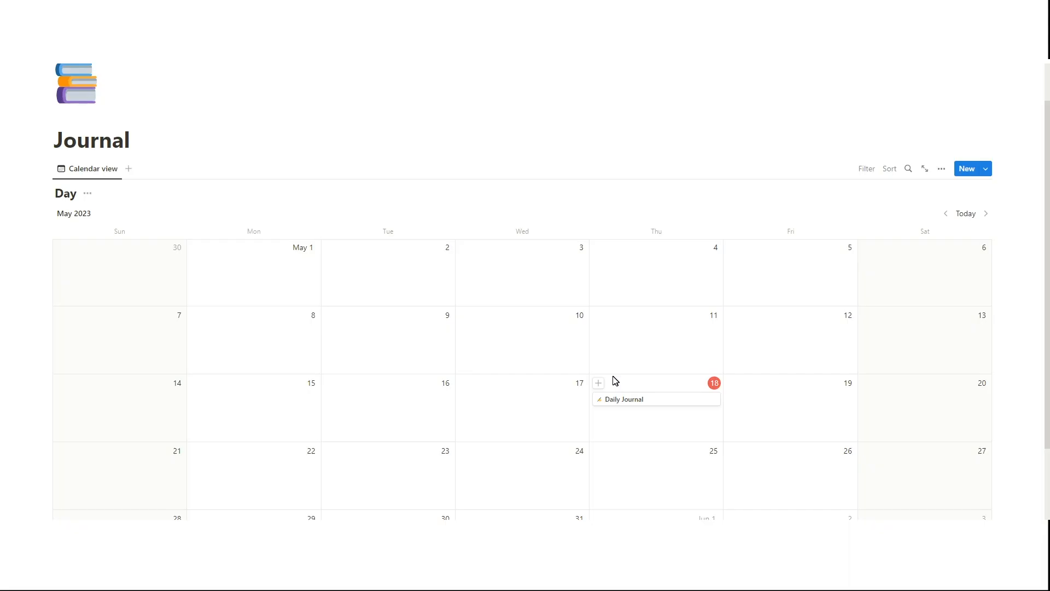
pyautogui.moveTo(464, 383)
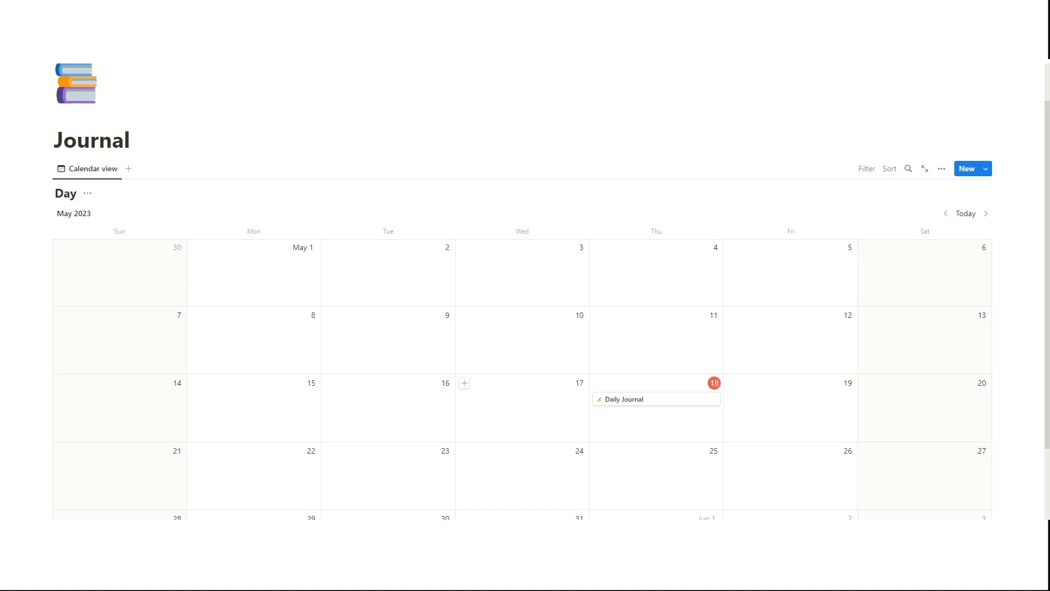
pyautogui.moveTo(583, 377)
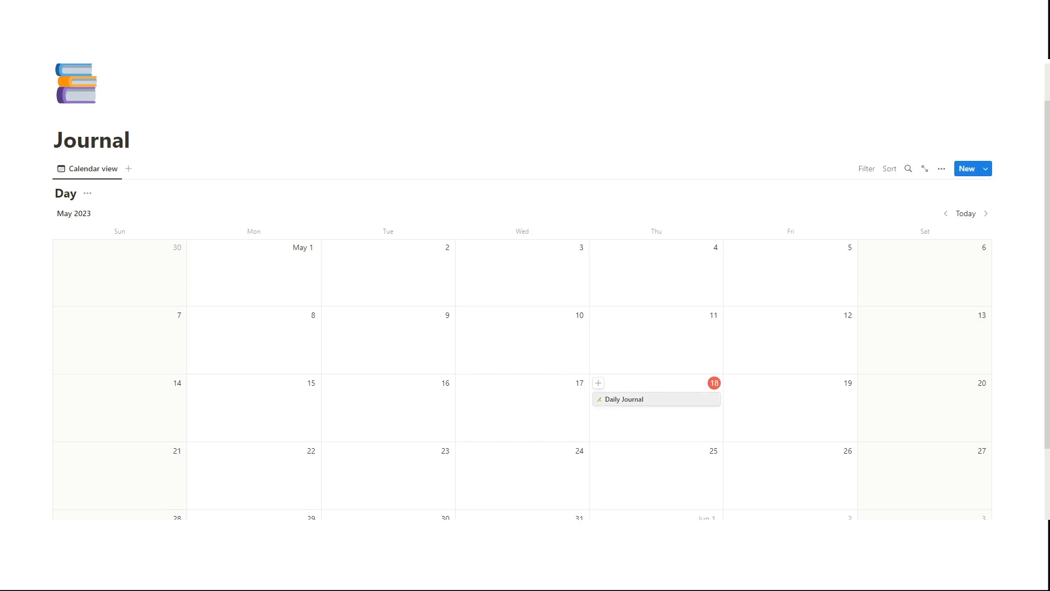
# - Build a Weekly Reflection template and create a May 20 entry using it
pyautogui.click(985, 168)
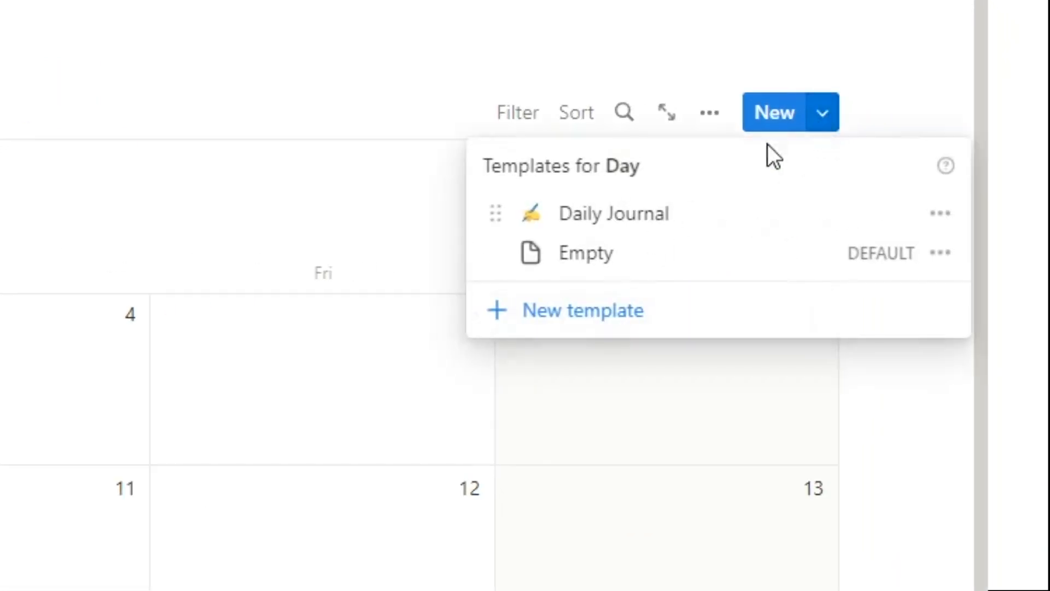
pyautogui.click(613, 213)
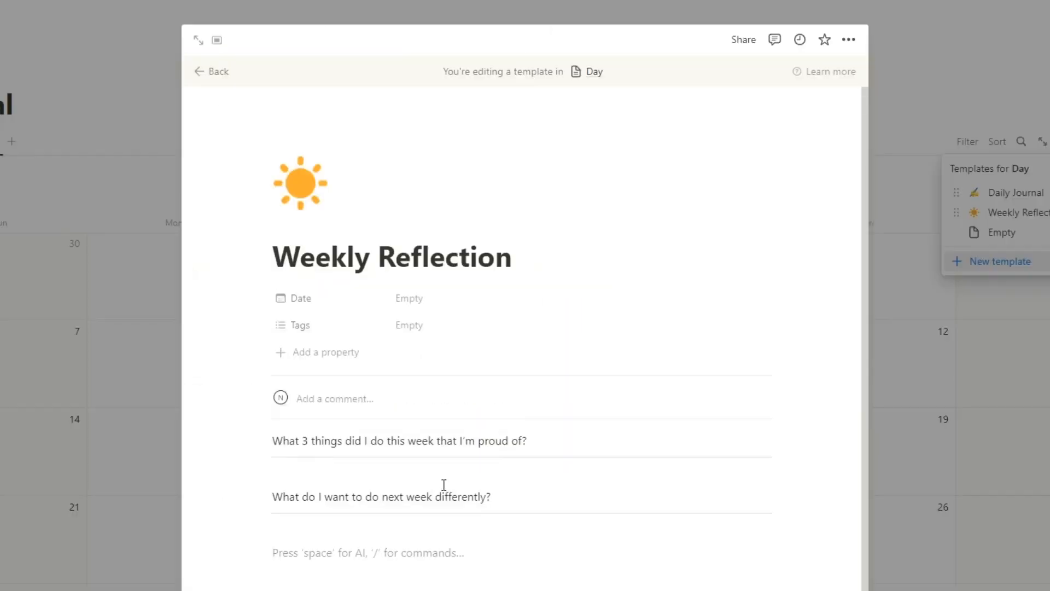
pyautogui.click(211, 72)
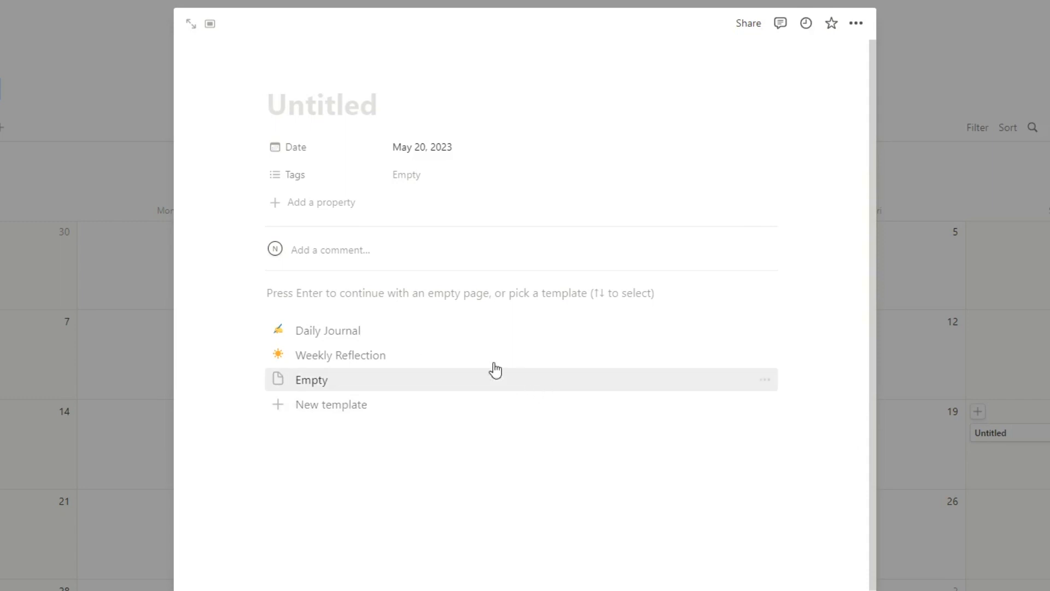
pyautogui.click(339, 354)
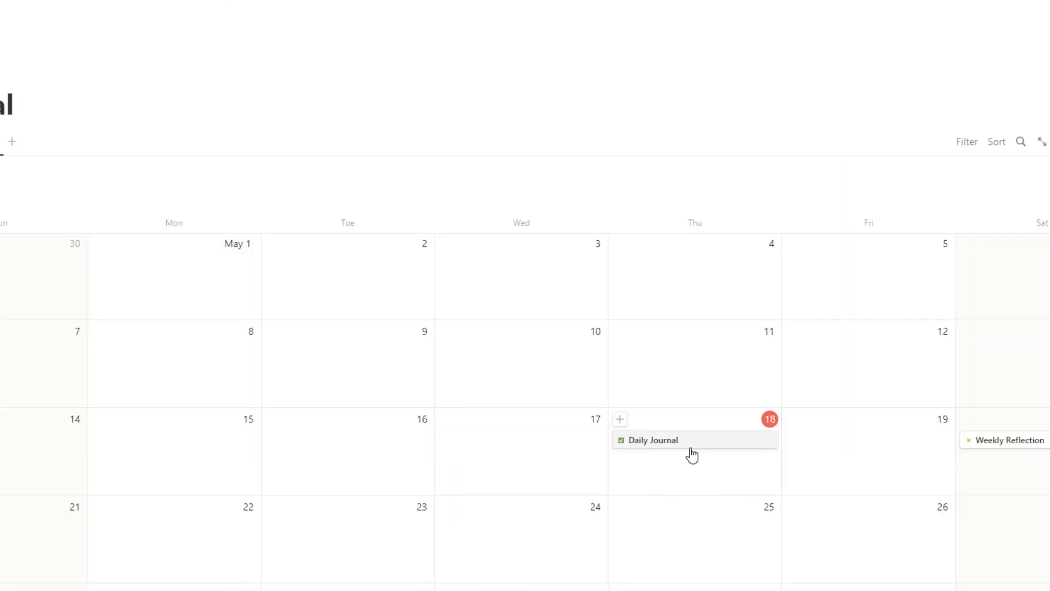
# - Add a Checkbox property to the May 18 Daily Journal entry
pyautogui.click(652, 440)
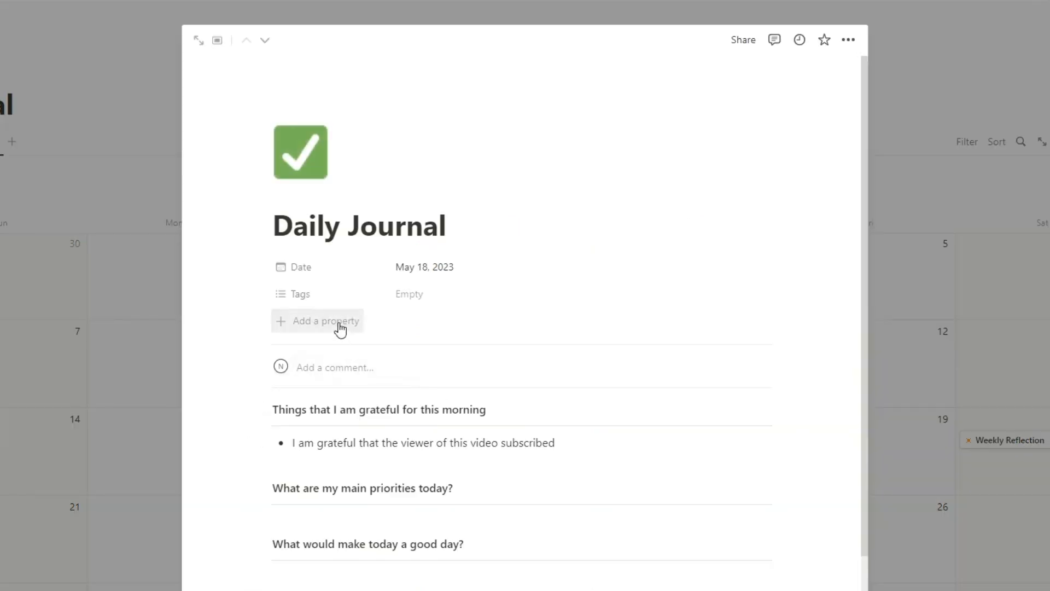
pyautogui.click(325, 320)
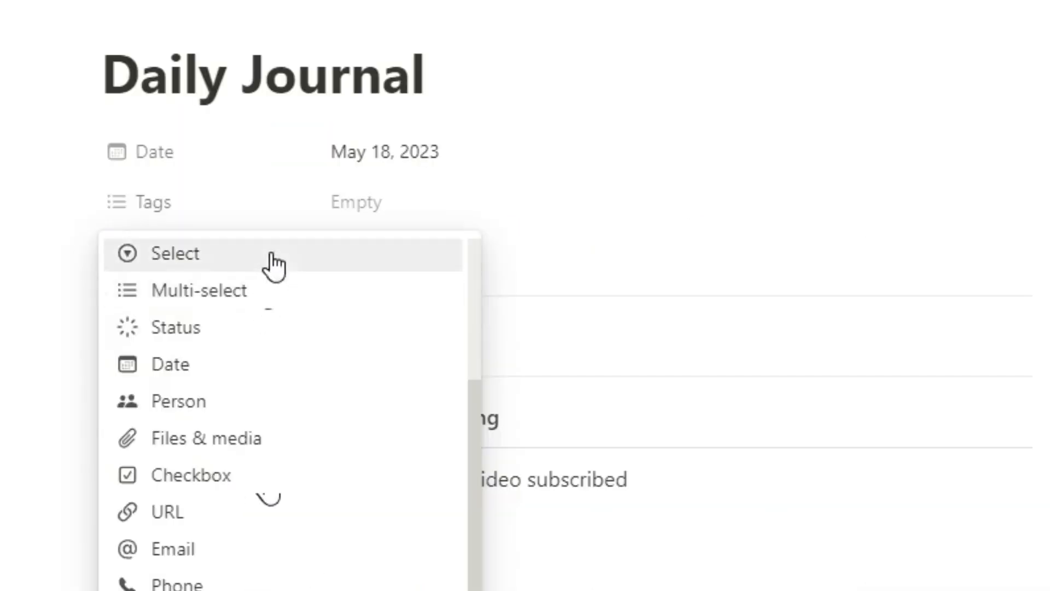
pyautogui.click(192, 473)
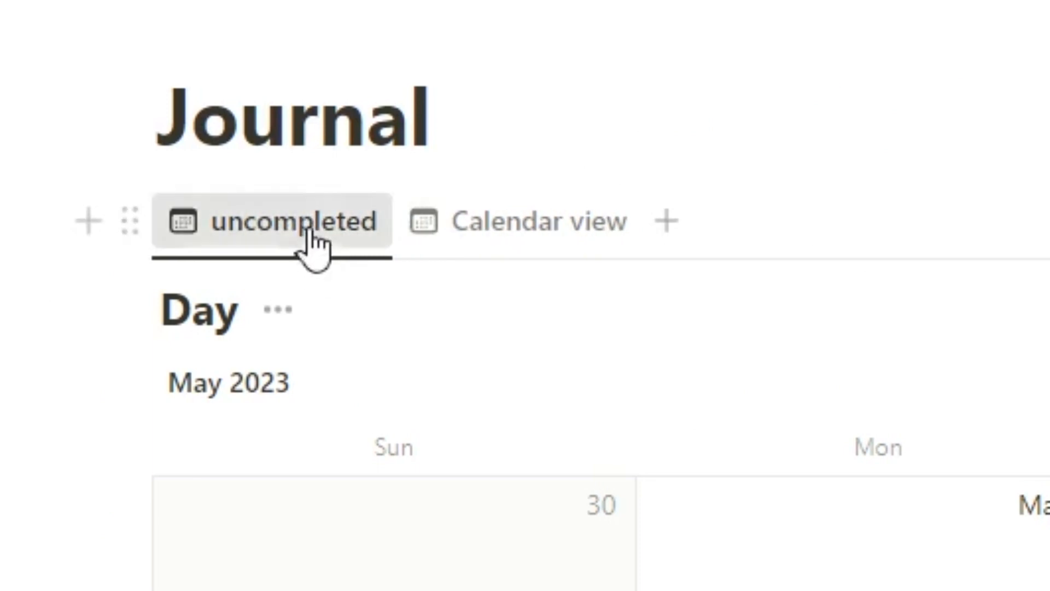
# - Filter the uncompleted view to Checkbox is Unchecked, leaving only Weekly Reflection
pyautogui.scroll(-3)
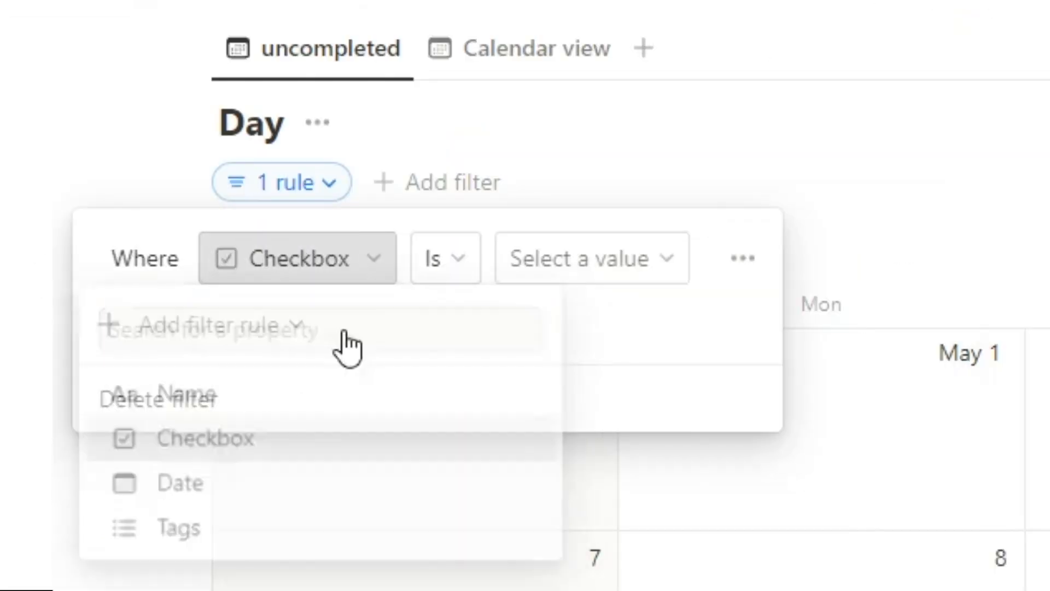
pyautogui.click(590, 258)
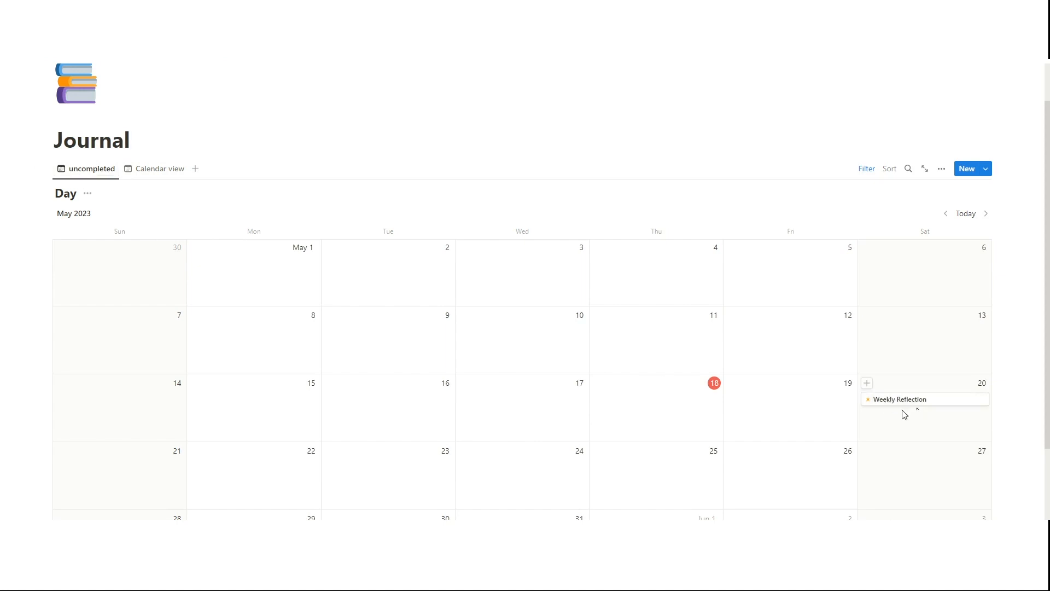
pyautogui.moveTo(907, 409)
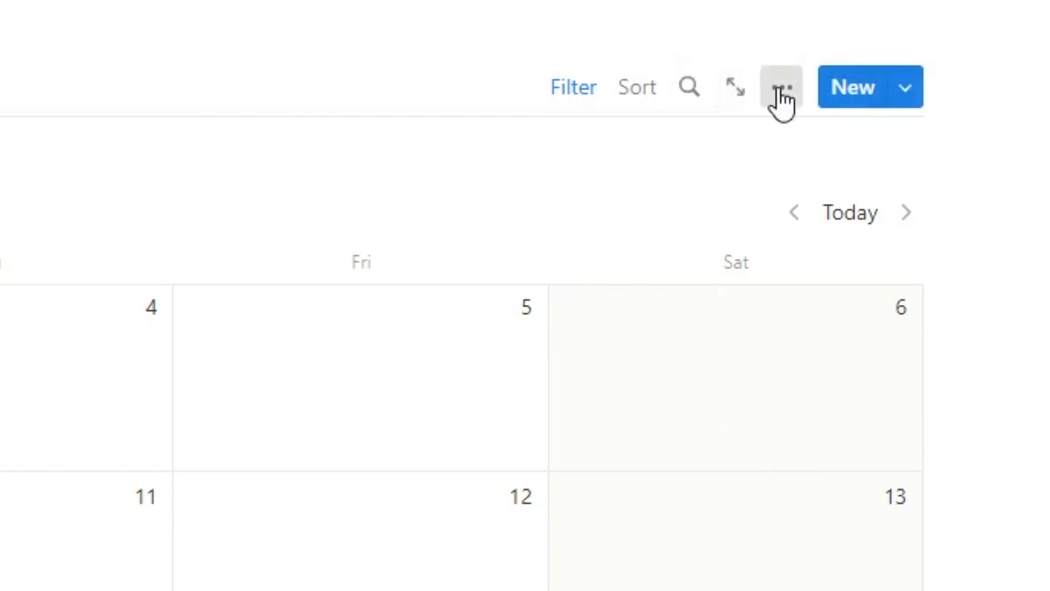
# - Show the Checkbox property on entries in the uncompleted calendar view's Properties settings
pyautogui.click(779, 88)
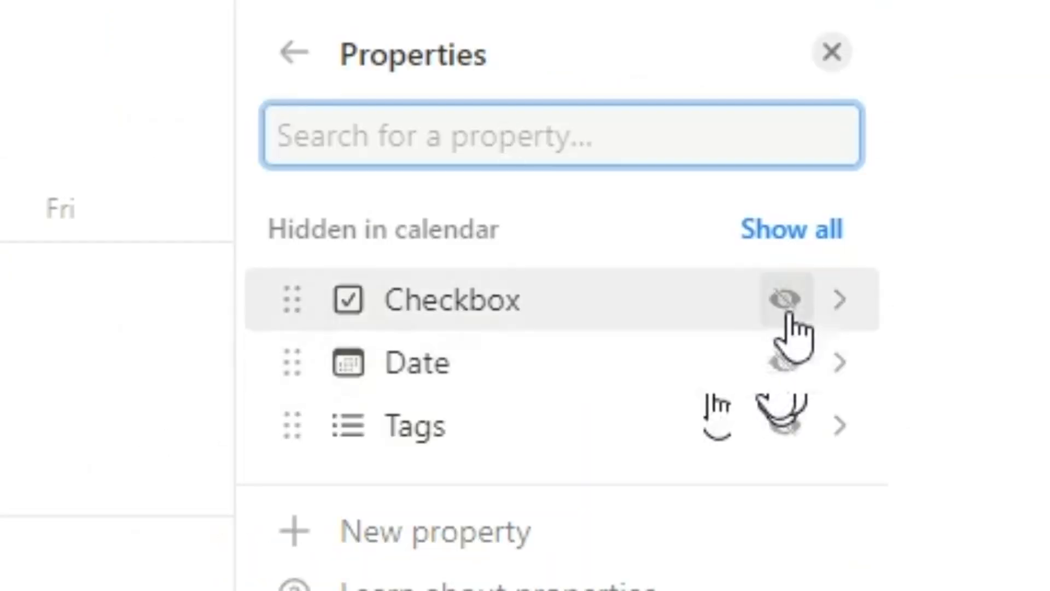
pyautogui.click(783, 299)
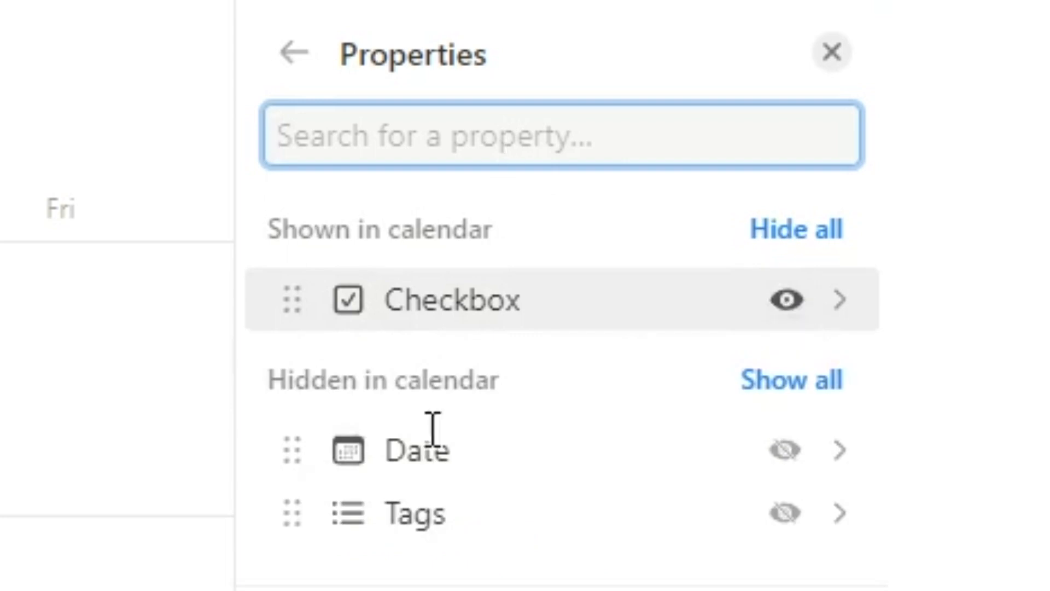
pyautogui.click(832, 53)
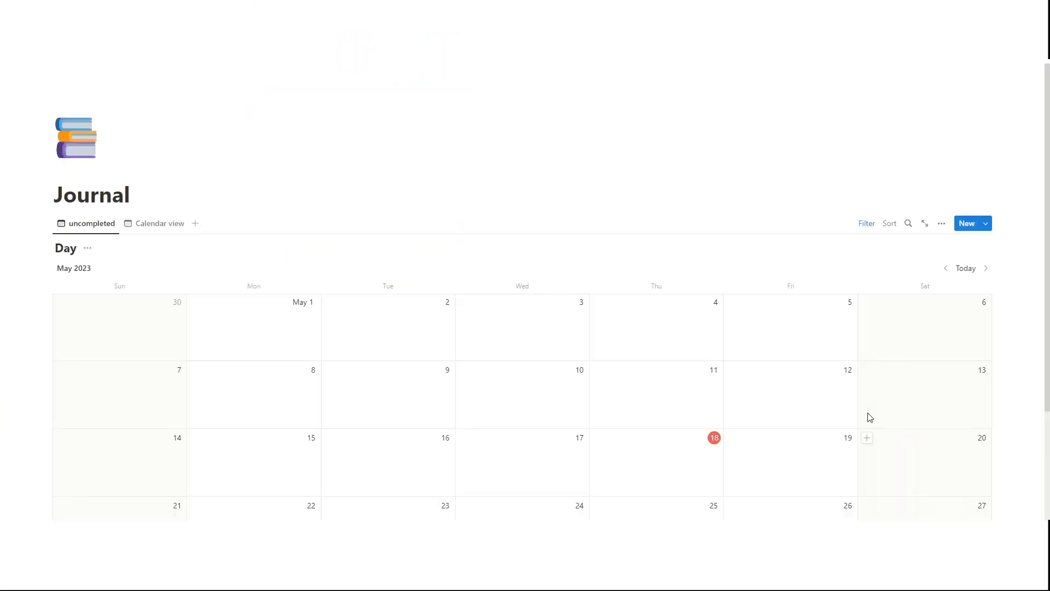